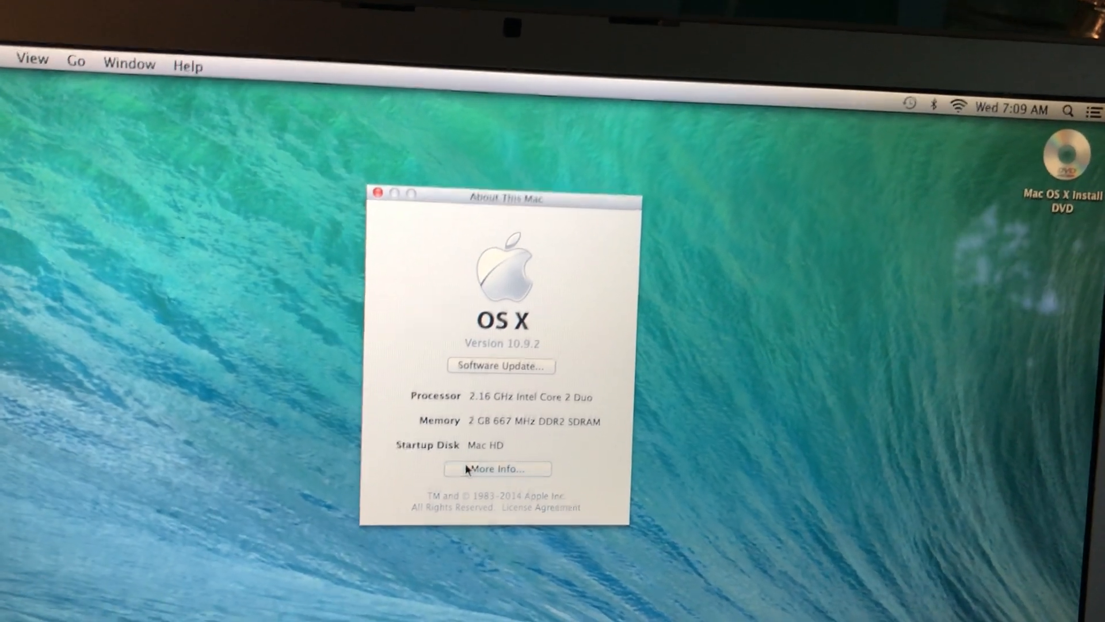
- Show the detailed overview: MacBook Pro 15", Radeon X1600, serial number and OS X 10.9.2
left_click(378, 194)
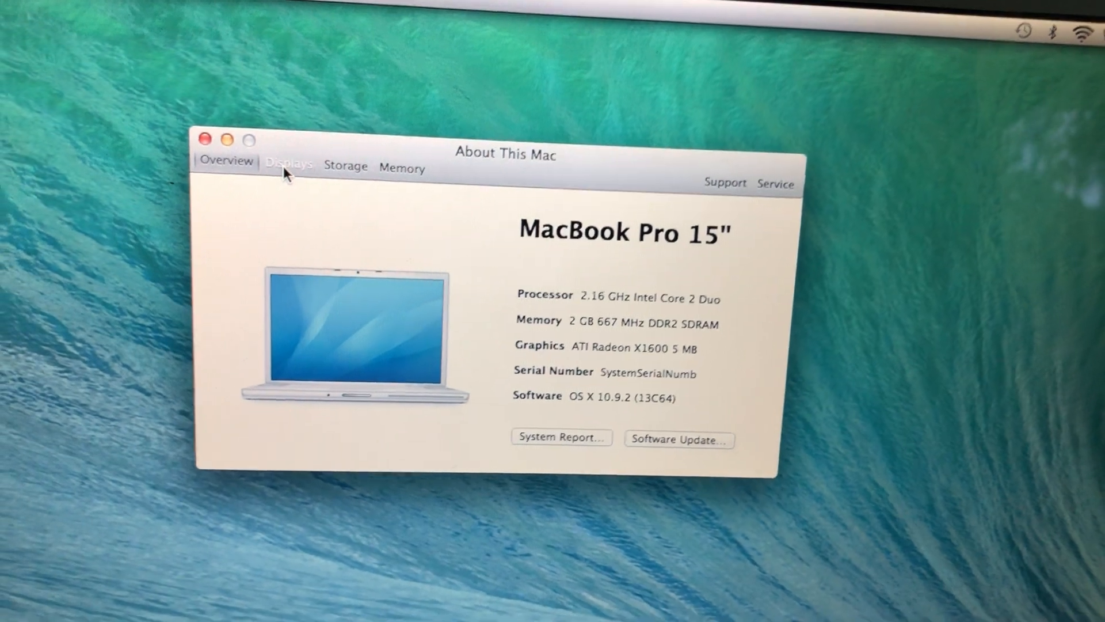
- Review the Displays and Memory details (2 GB in two 1 GB modules), then close About This Mac
left_click(288, 166)
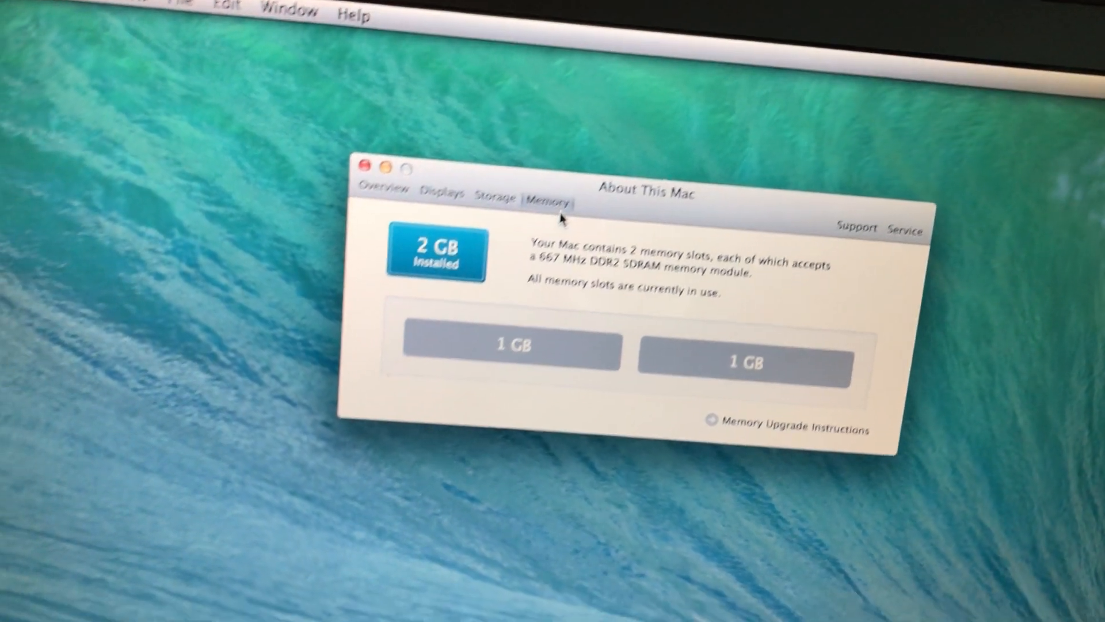
left_click(363, 168)
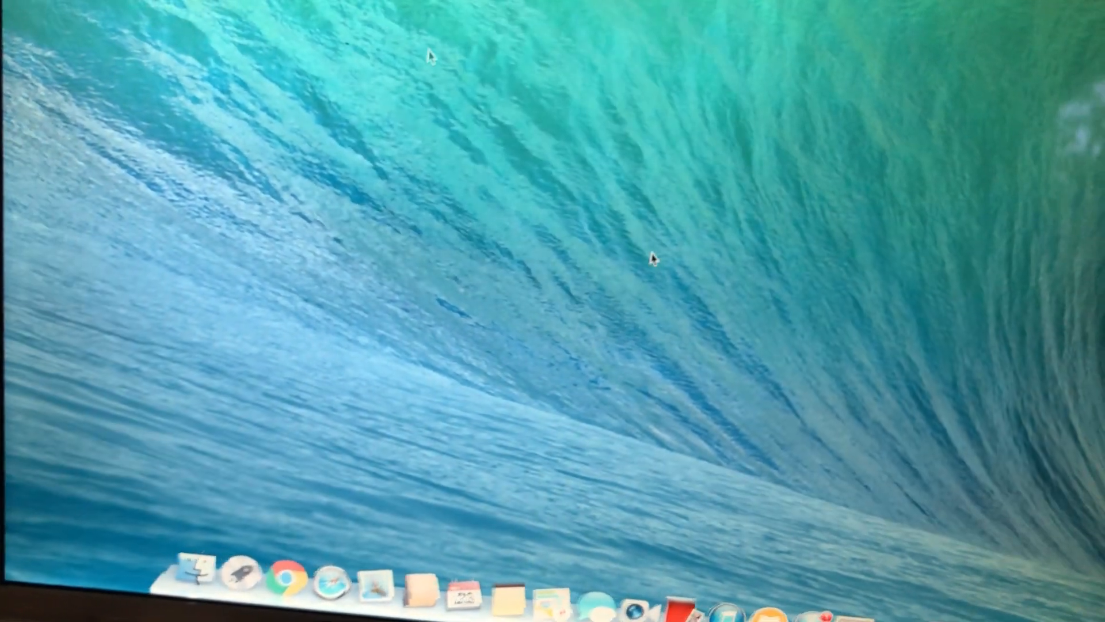